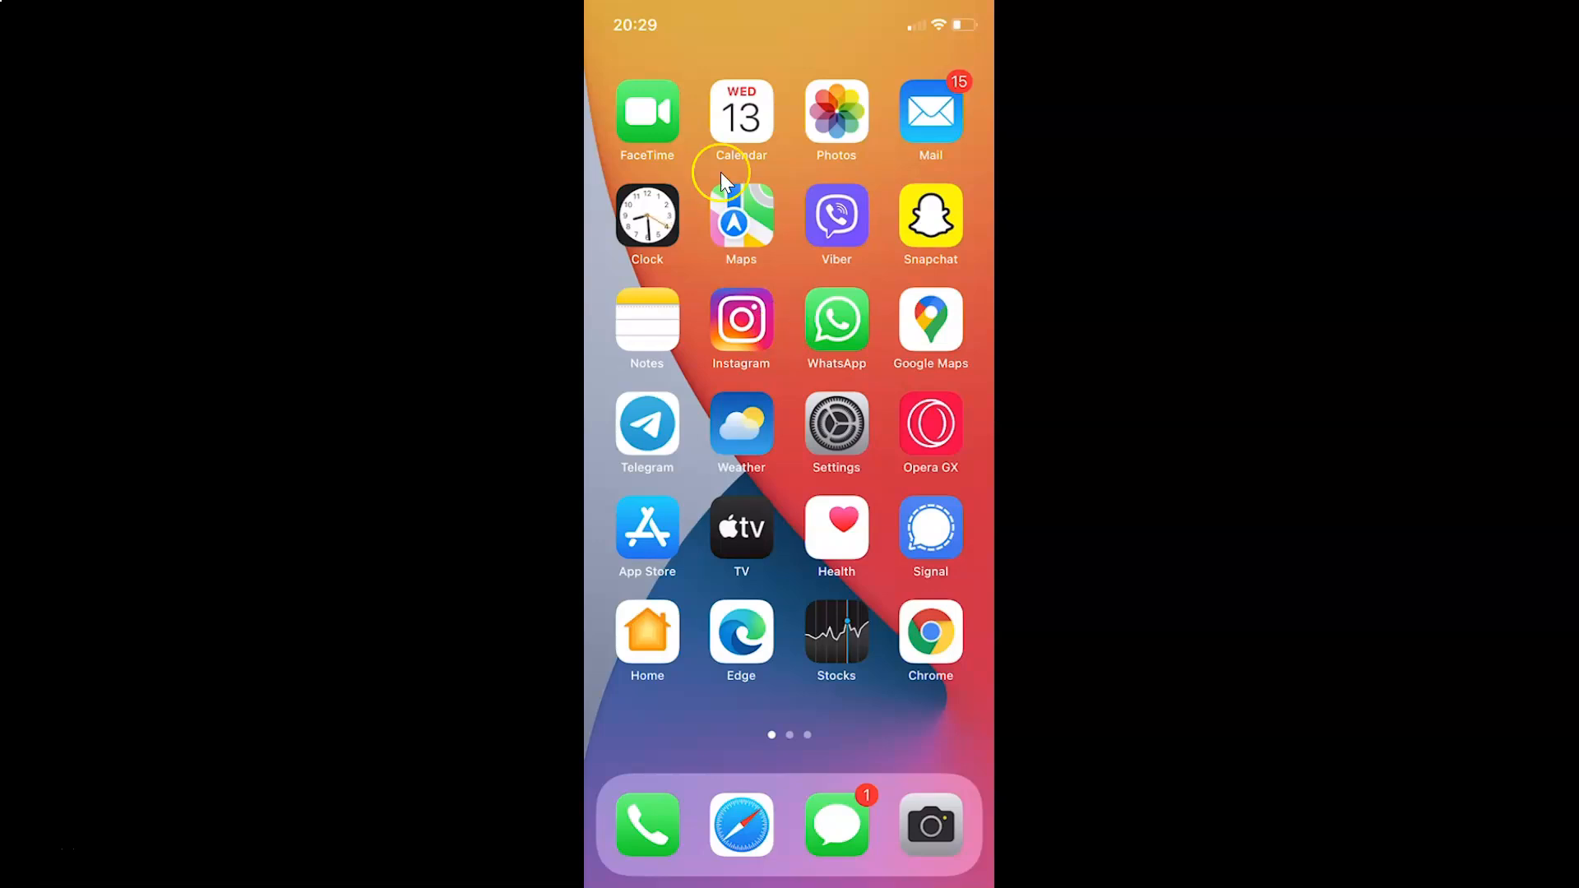
{"action": "mouse_move", "coordinate": [880, 510]}
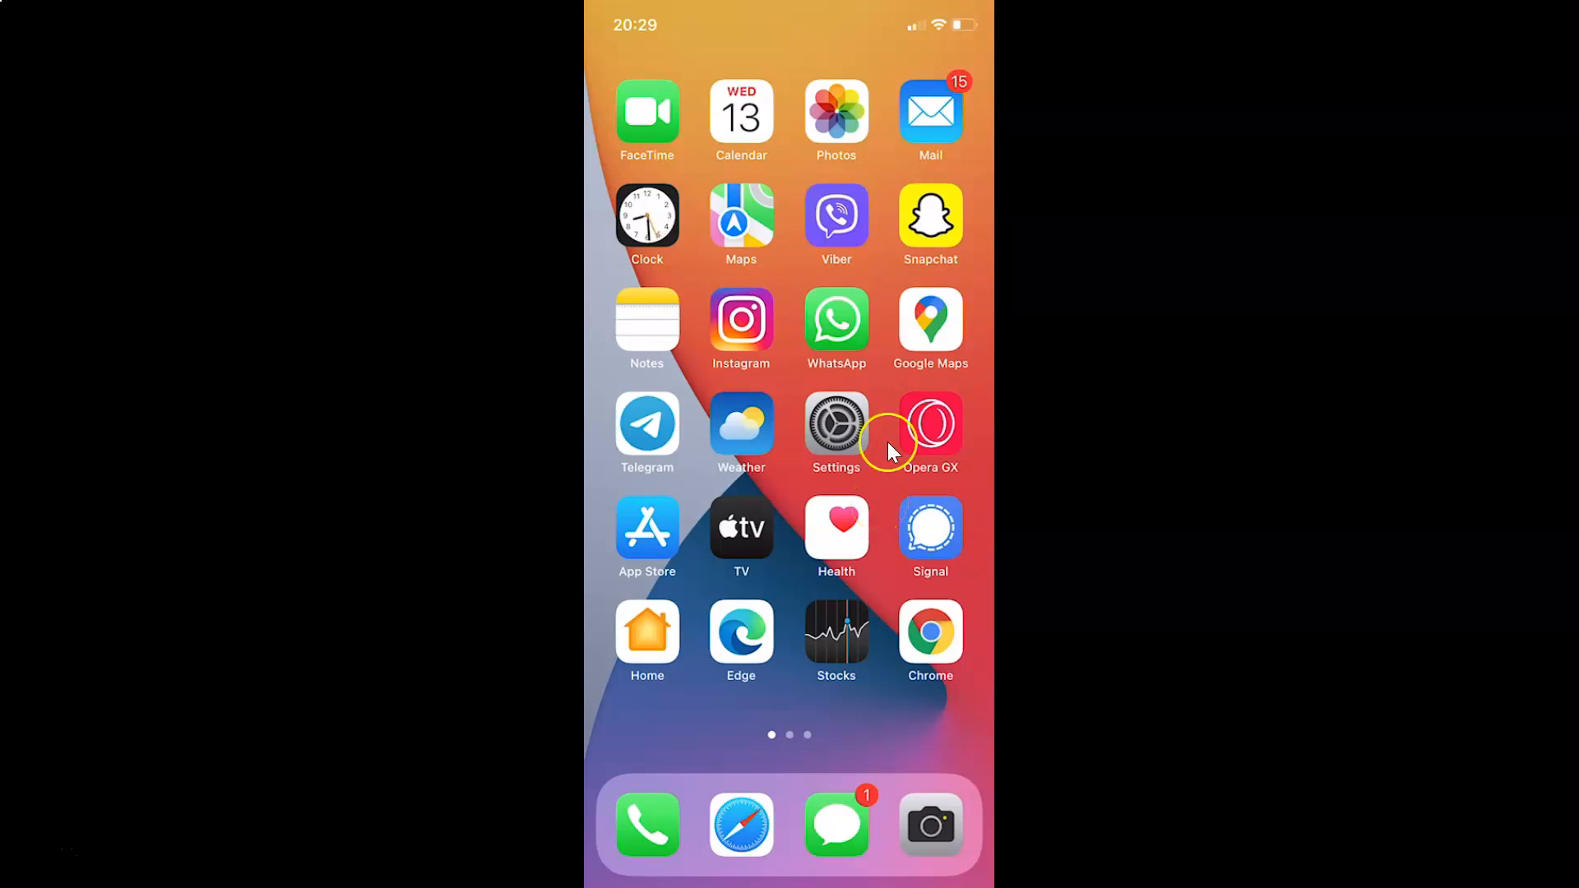
{"action": "mouse_move", "coordinate": [834, 216]}
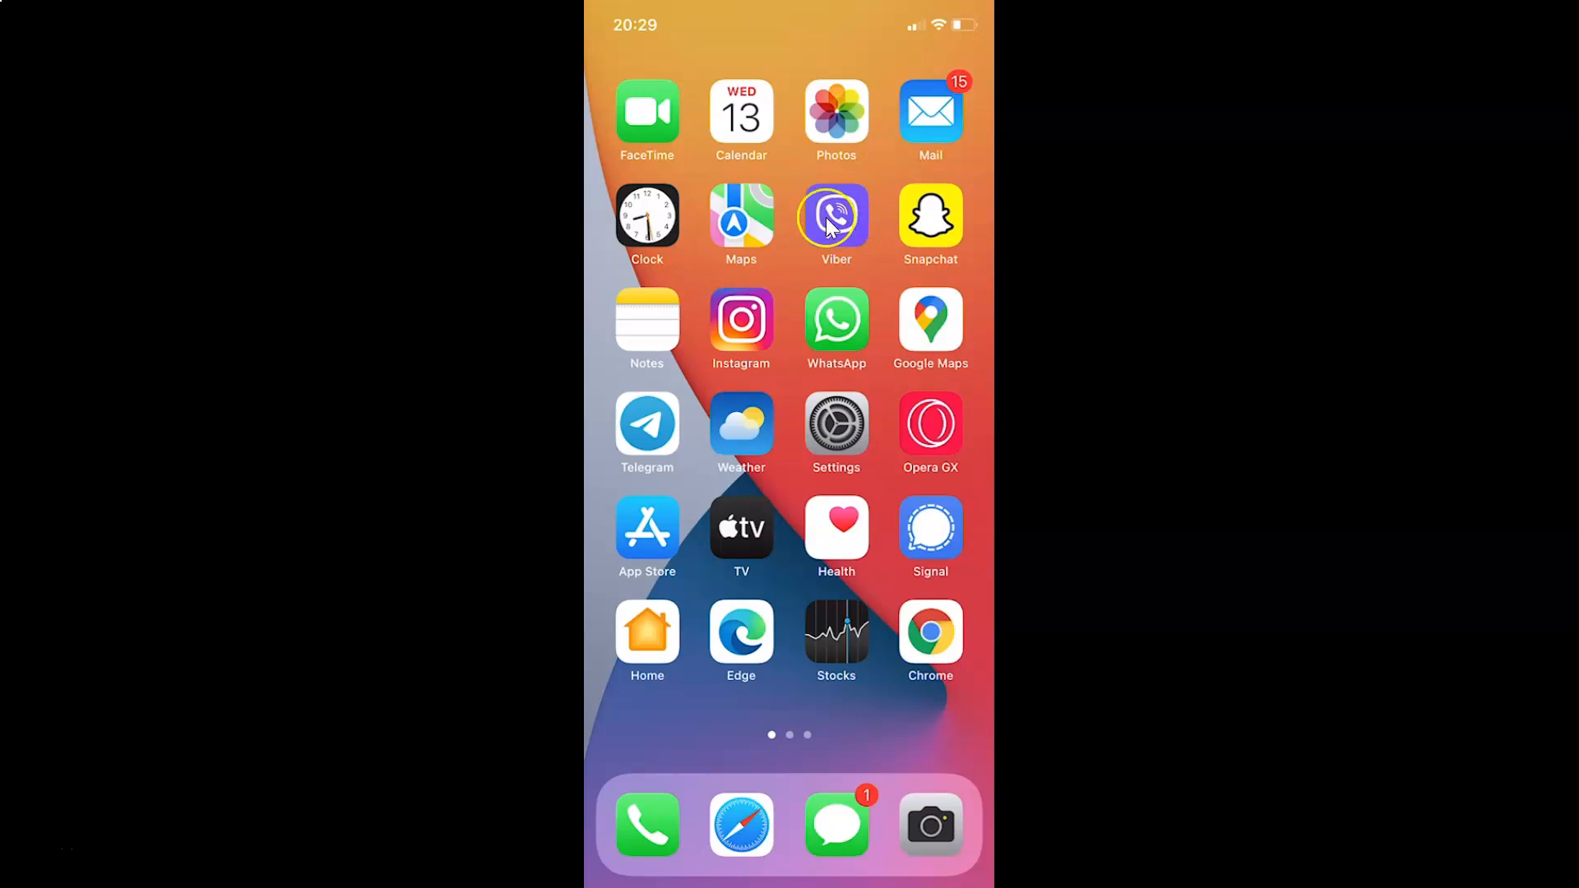
Launch Viber and reach Settings via the More tab.
{"action": "left_click", "coordinate": [835, 213]}
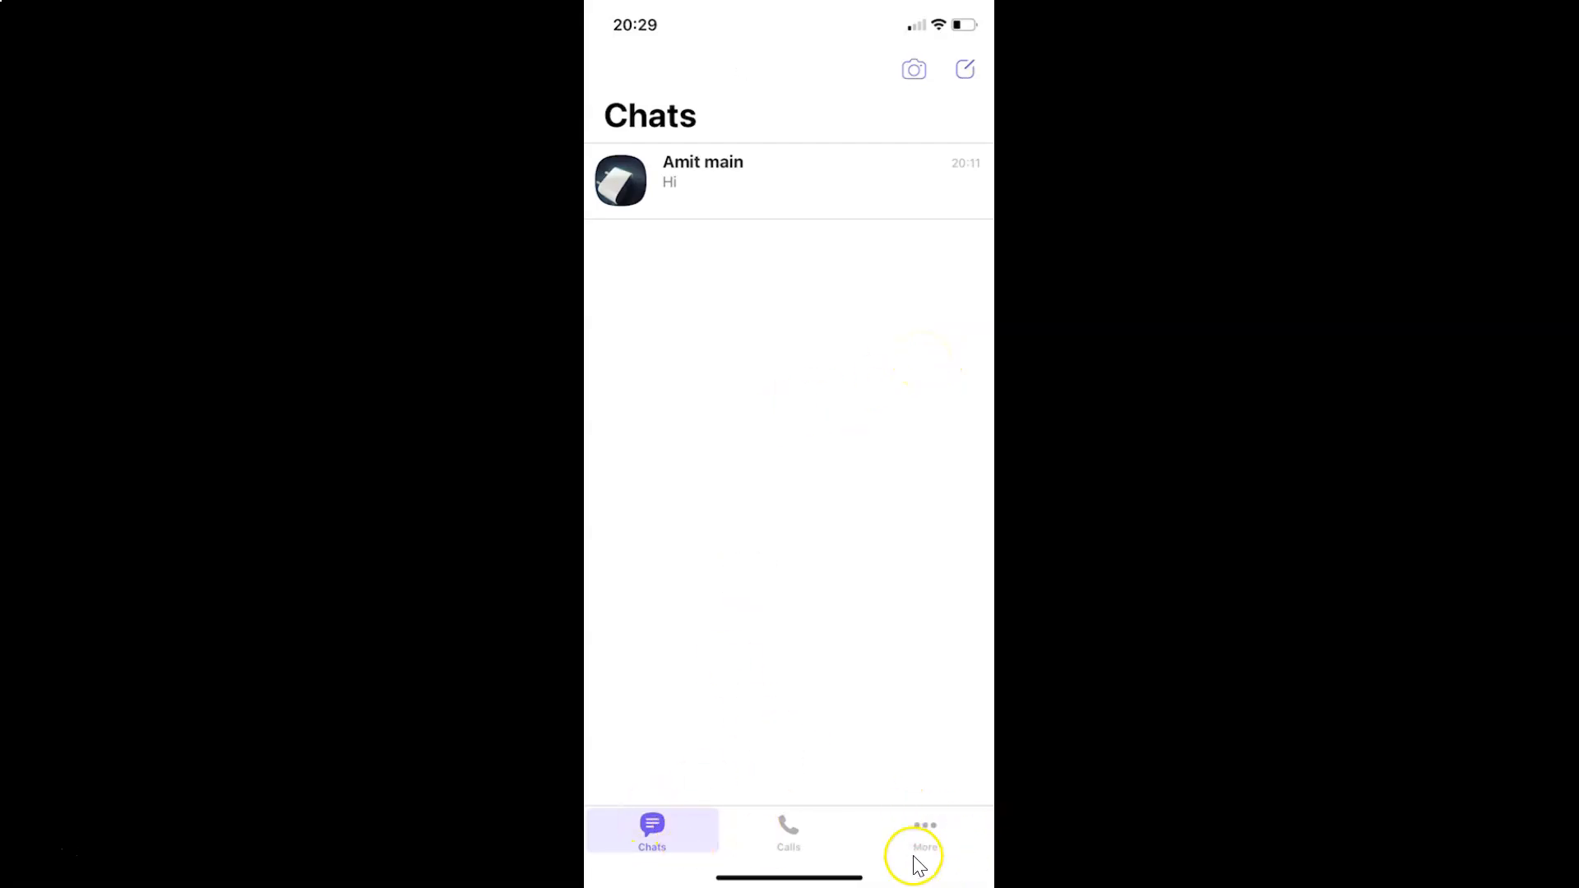
{"action": "mouse_move", "coordinate": [952, 844]}
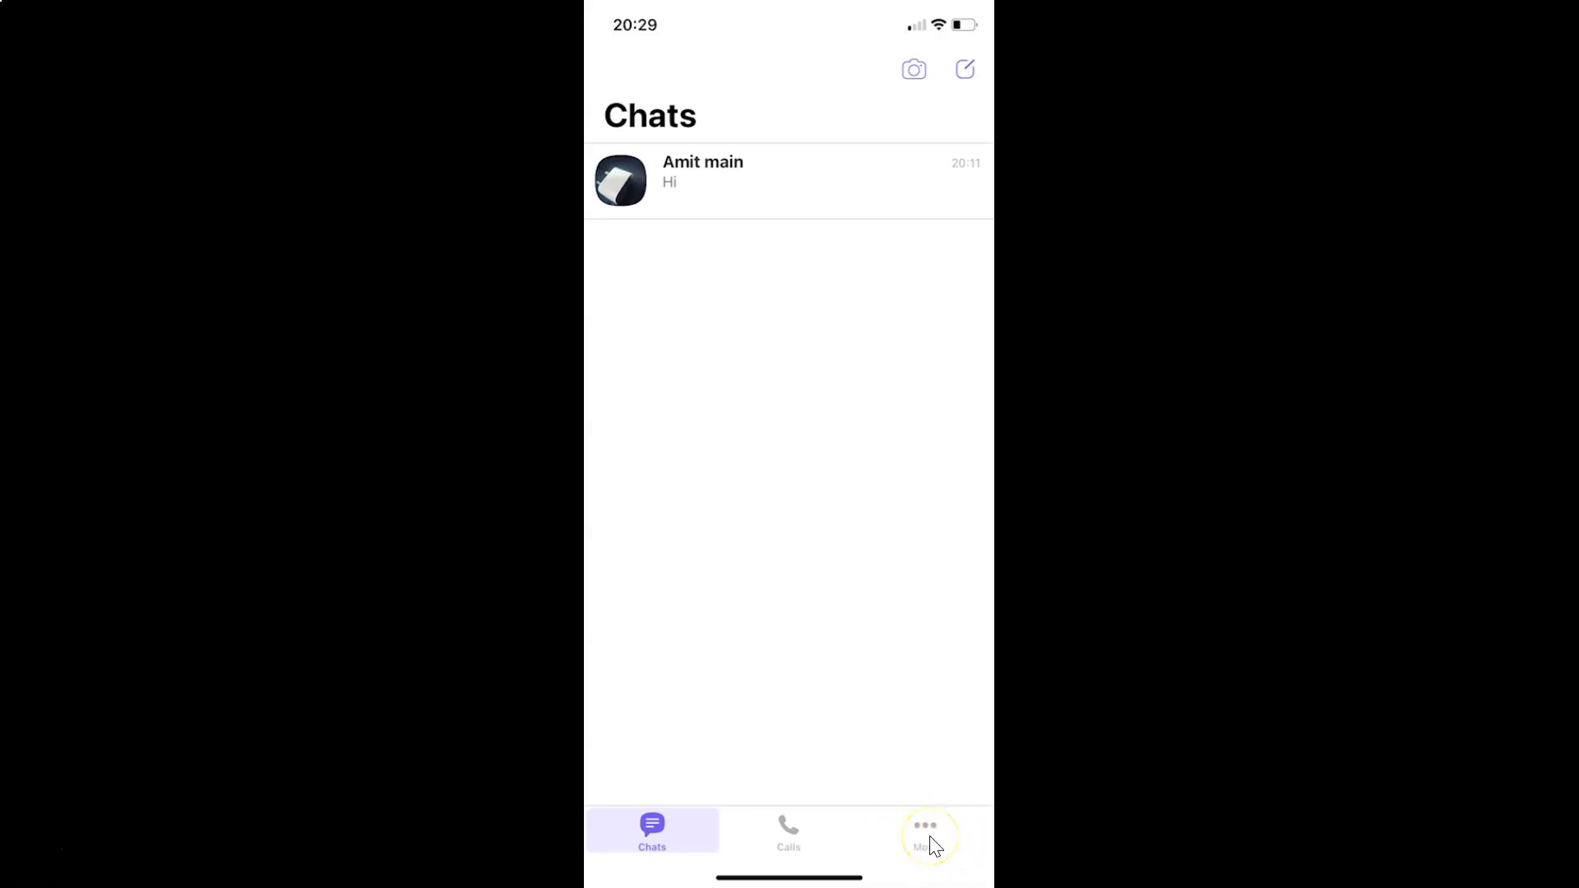
{"action": "left_click", "coordinate": [923, 831]}
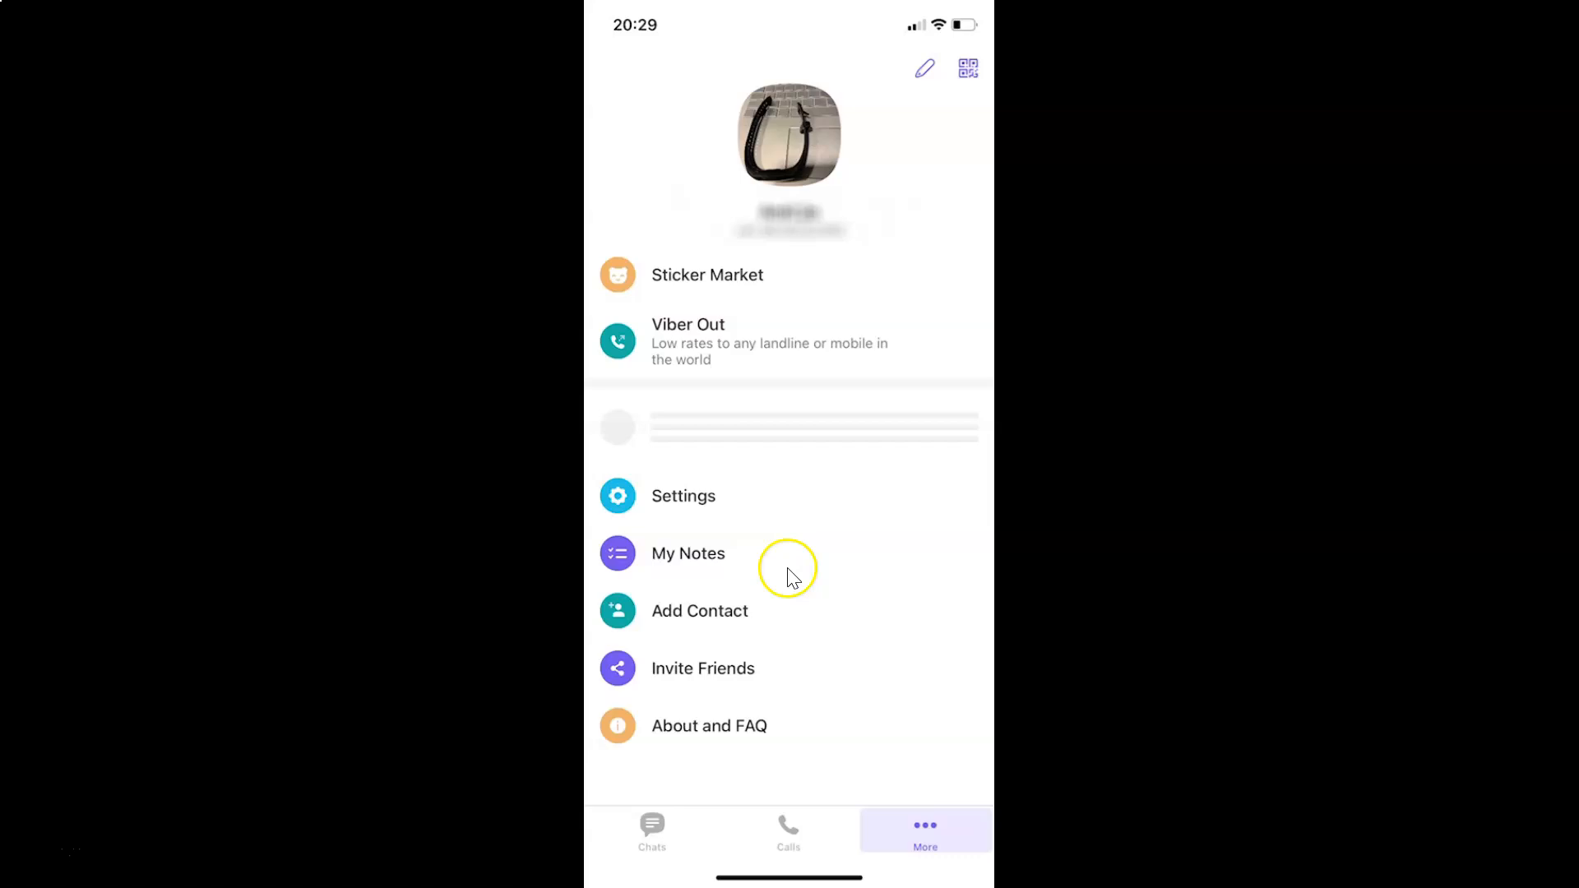
{"action": "left_click", "coordinate": [682, 495]}
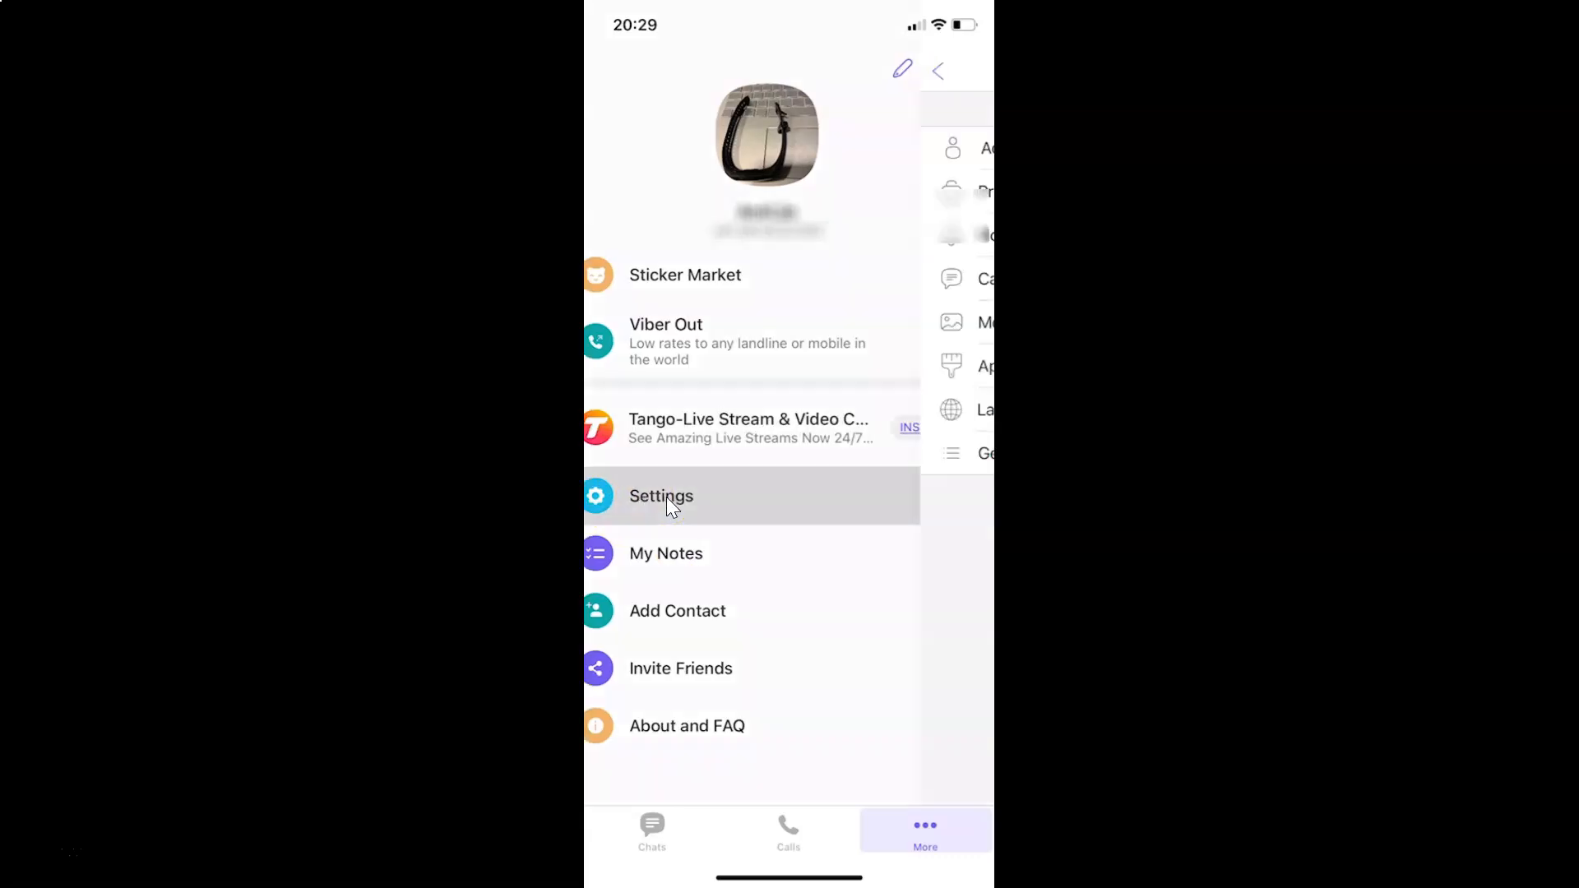
{"action": "left_click", "coordinate": [661, 495]}
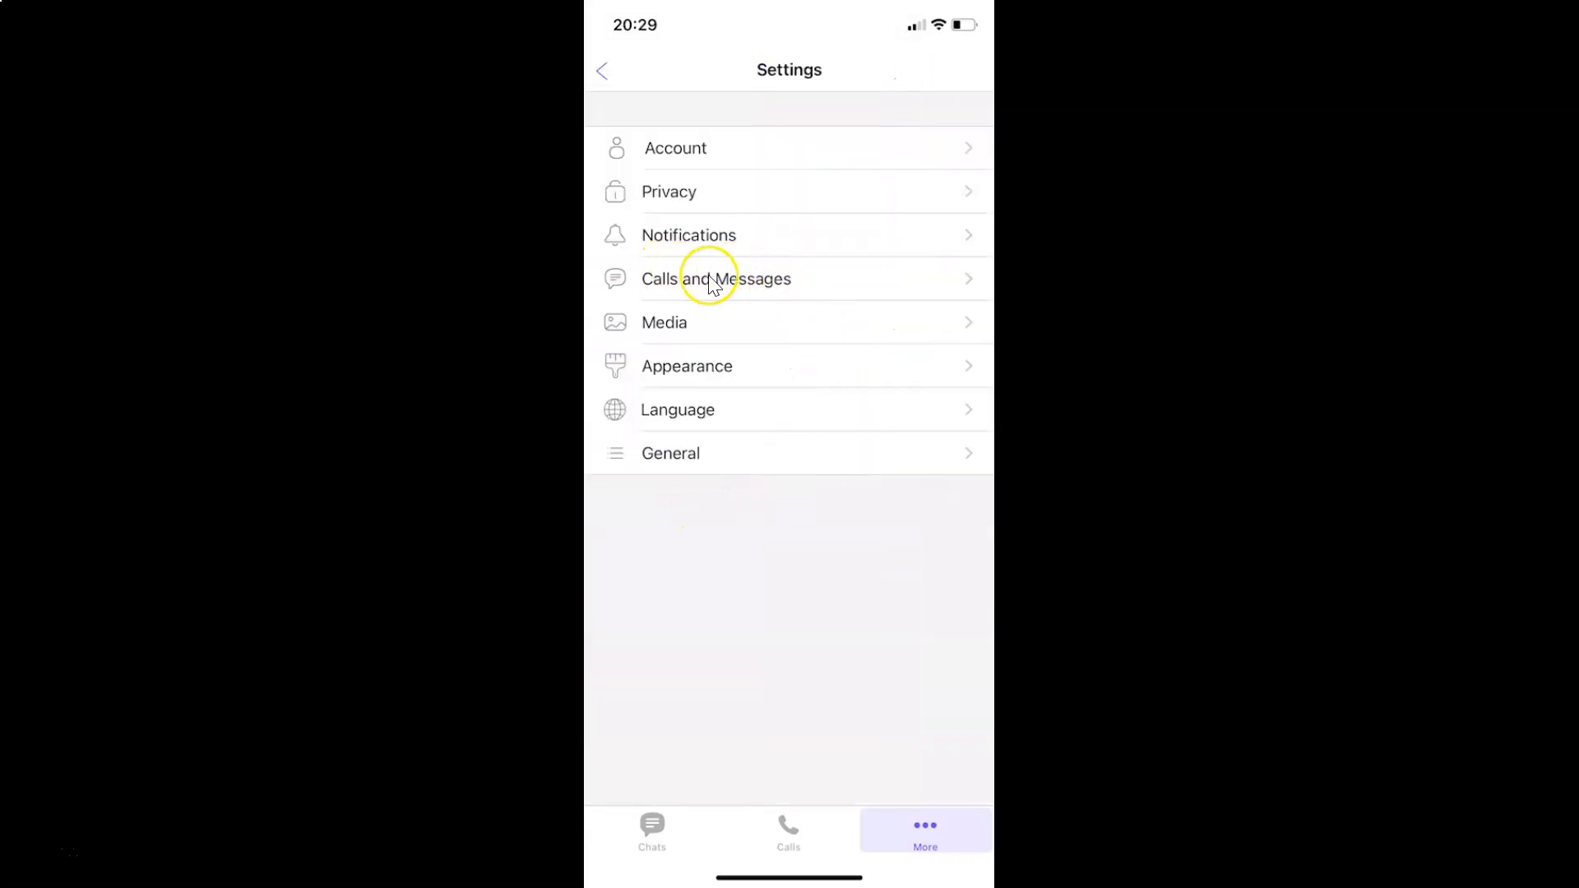
{"action": "mouse_move", "coordinate": [834, 427]}
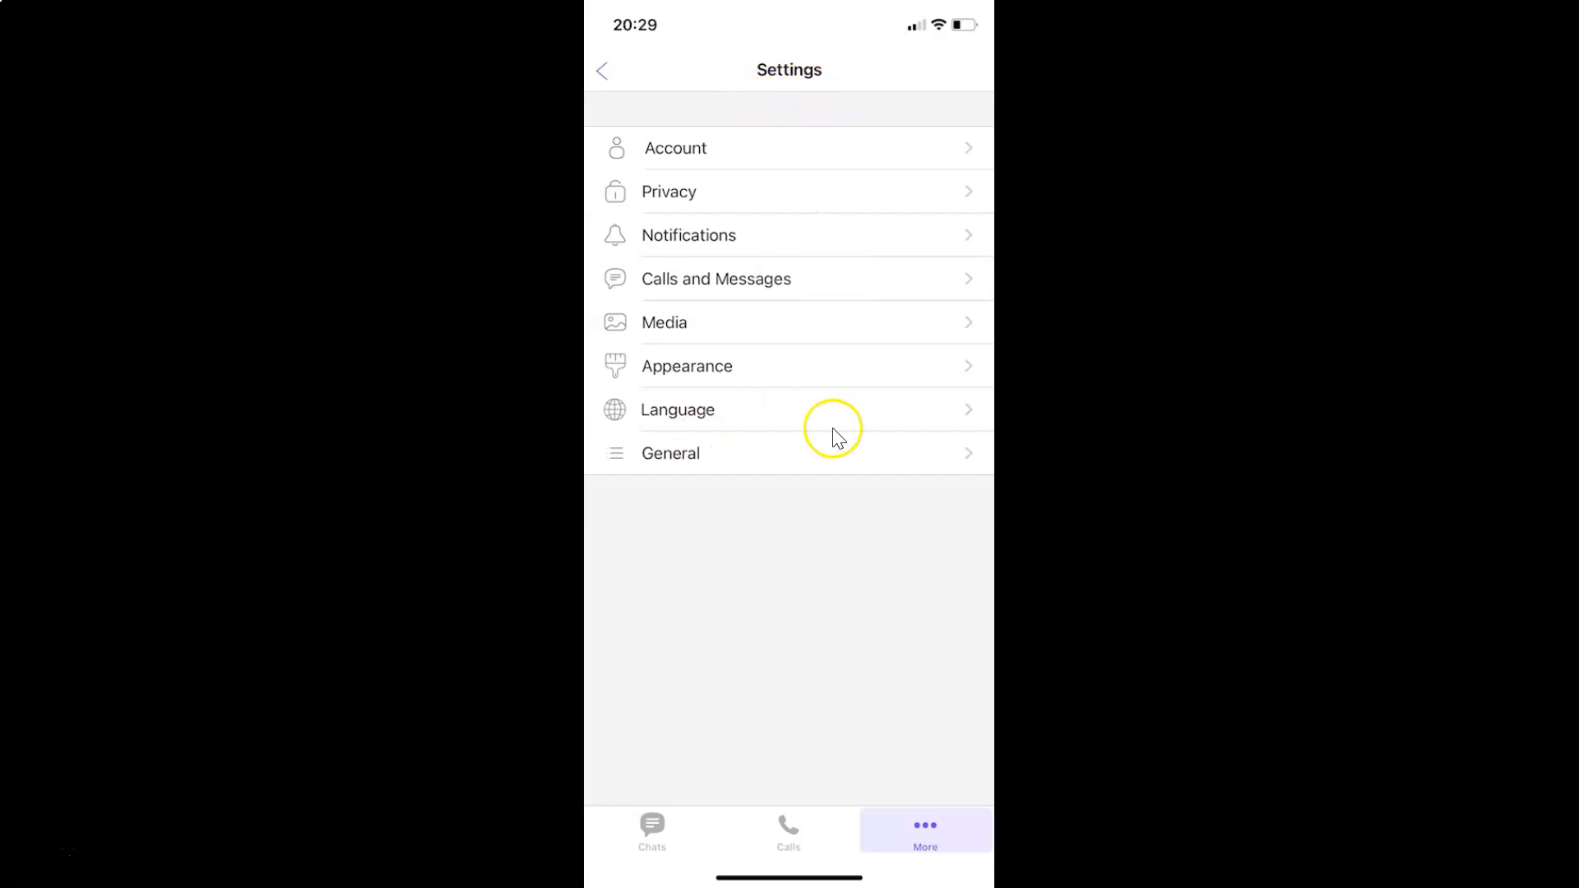
Enter the Calls and Messages settings page.
{"action": "left_click", "coordinate": [715, 279]}
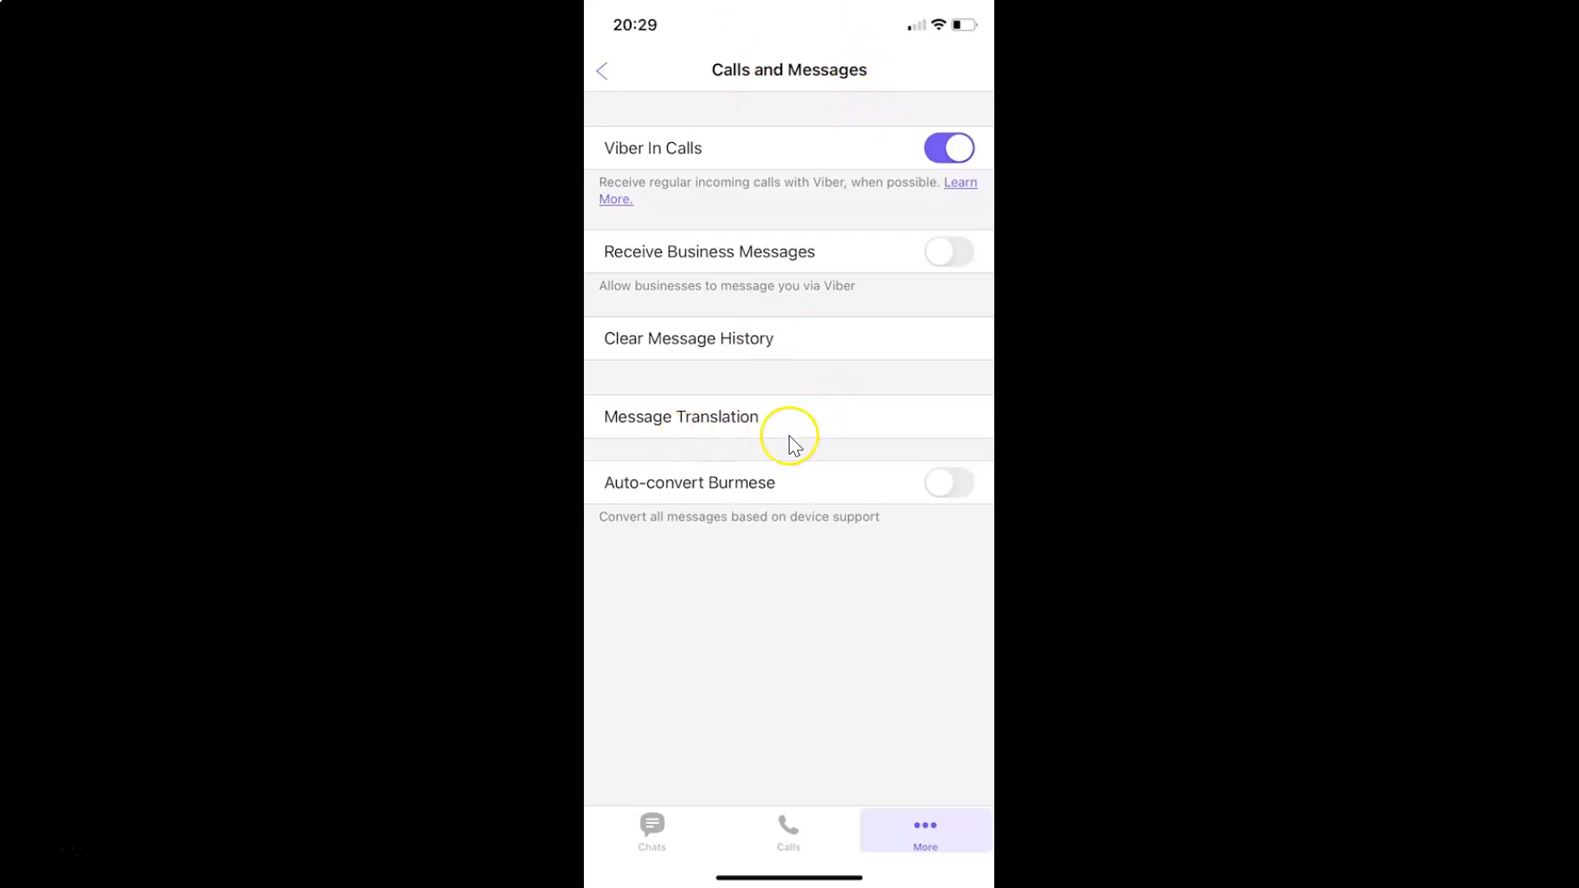
{"action": "mouse_move", "coordinate": [682, 275]}
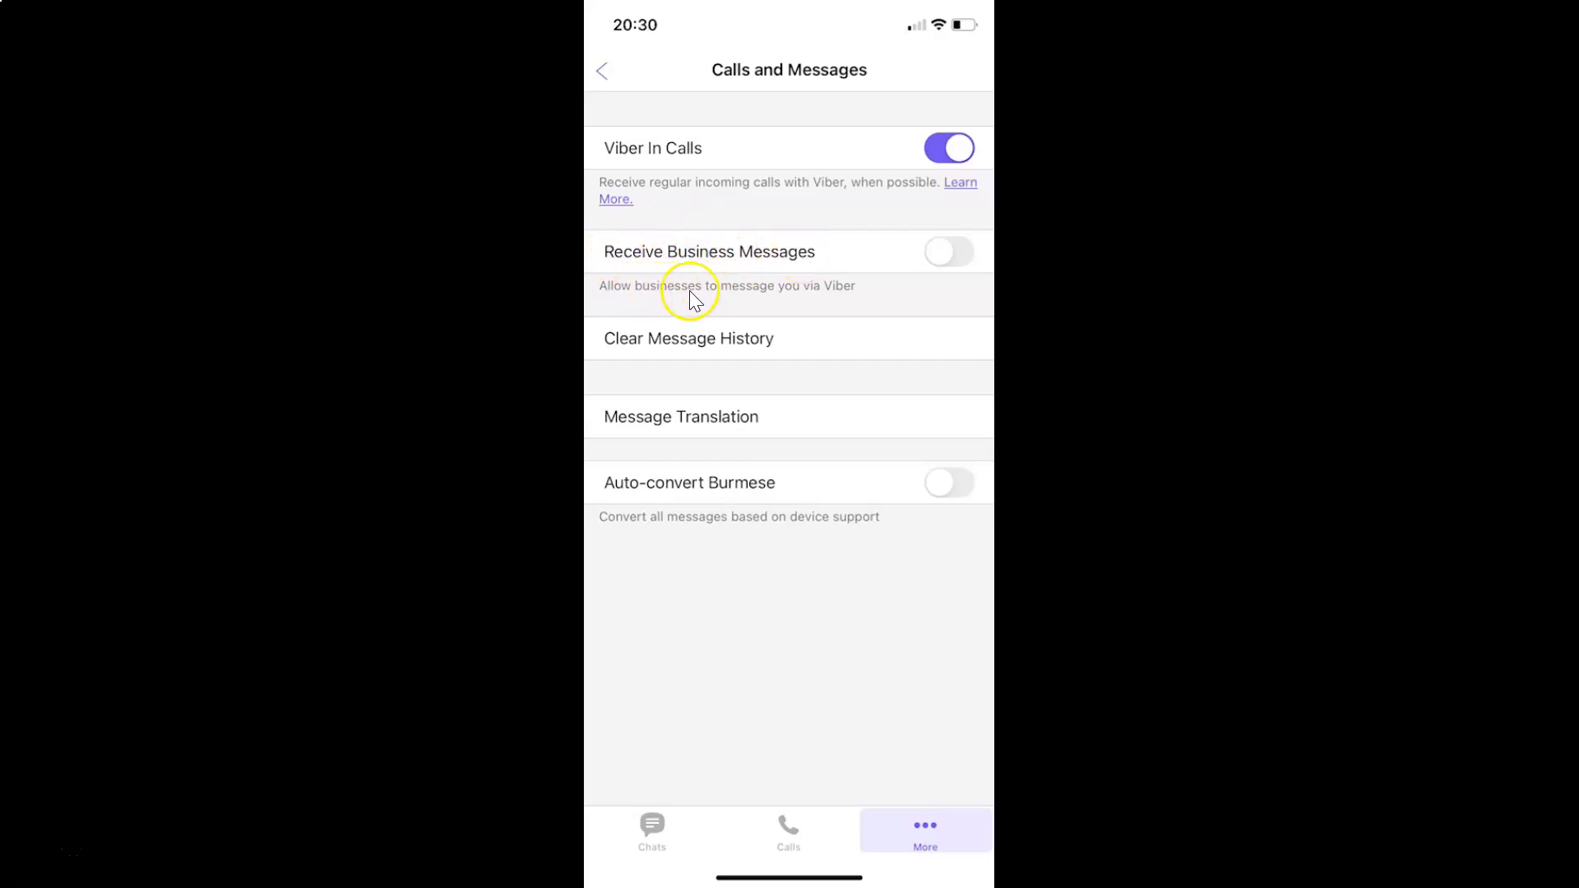
{"action": "mouse_move", "coordinate": [863, 297]}
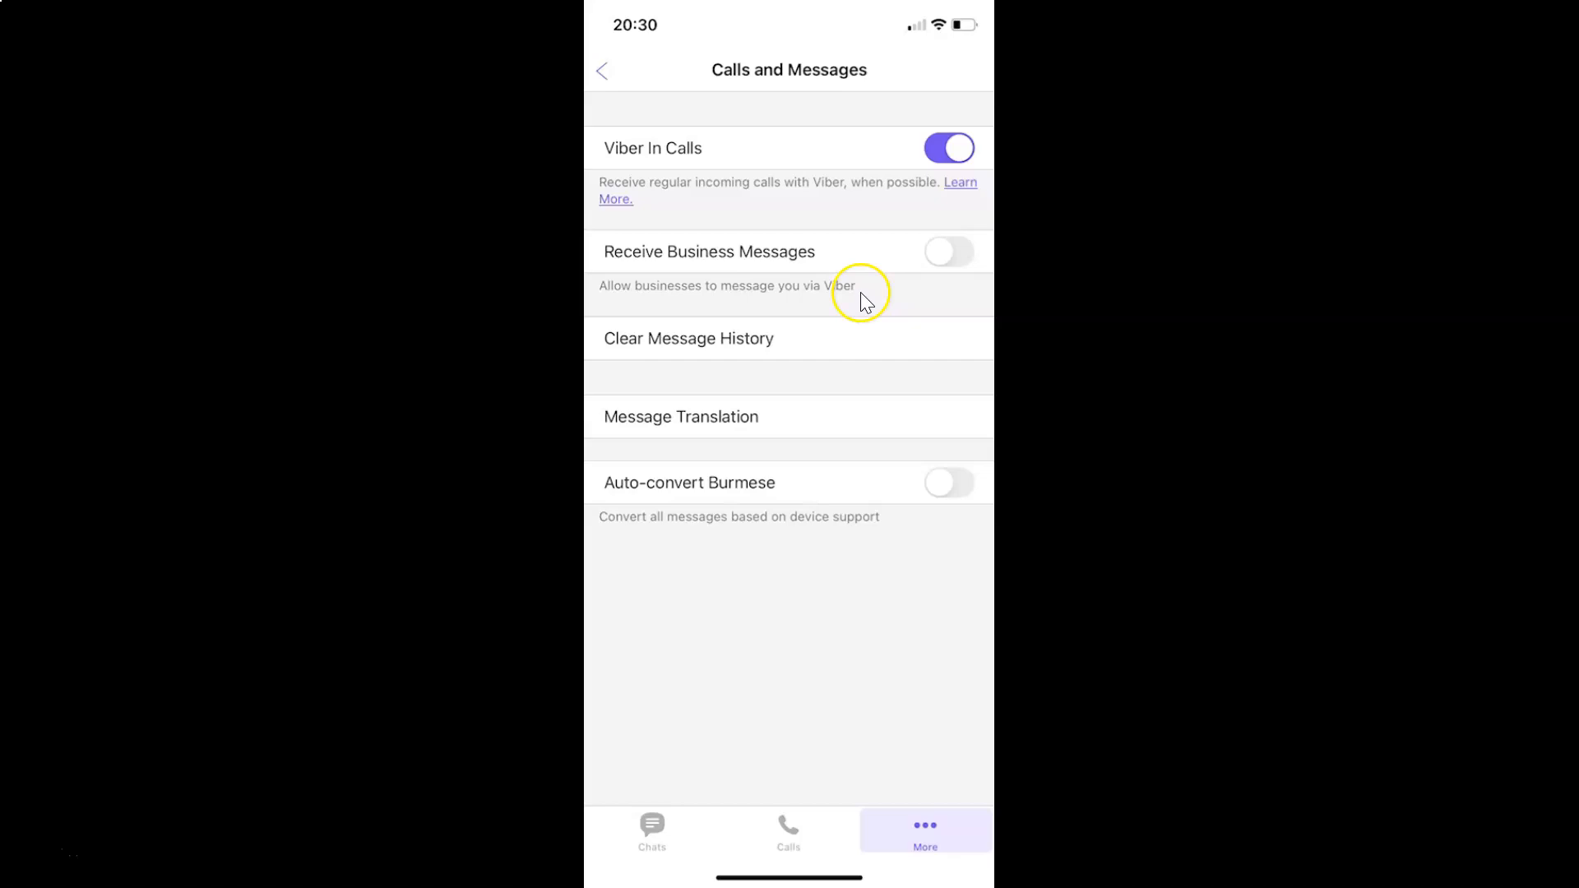
{"action": "mouse_move", "coordinate": [756, 277]}
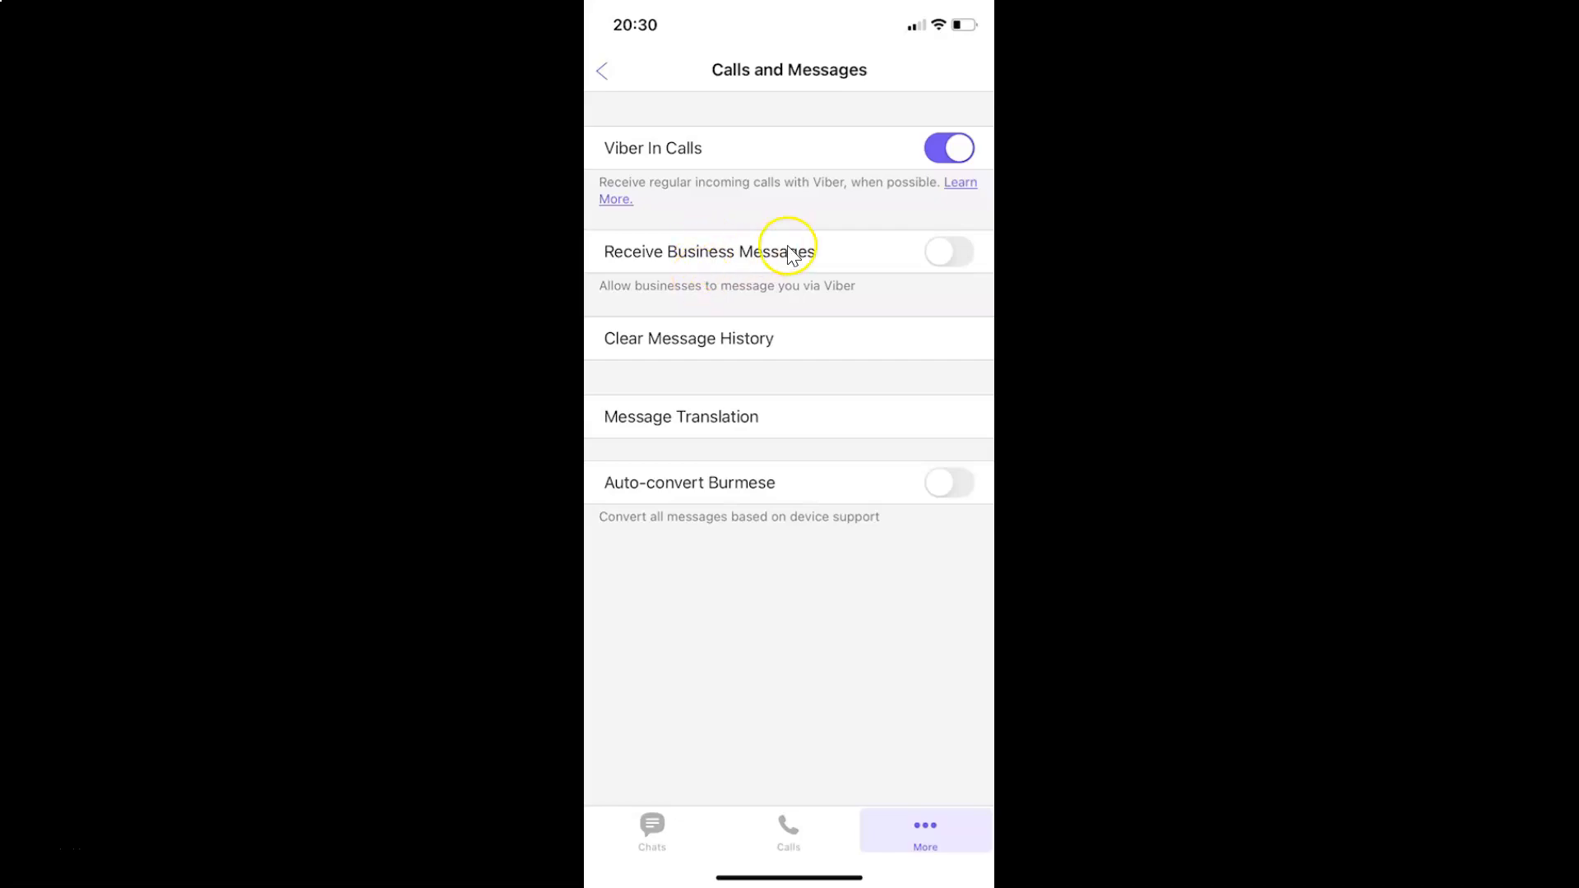
{"action": "mouse_move", "coordinate": [904, 299]}
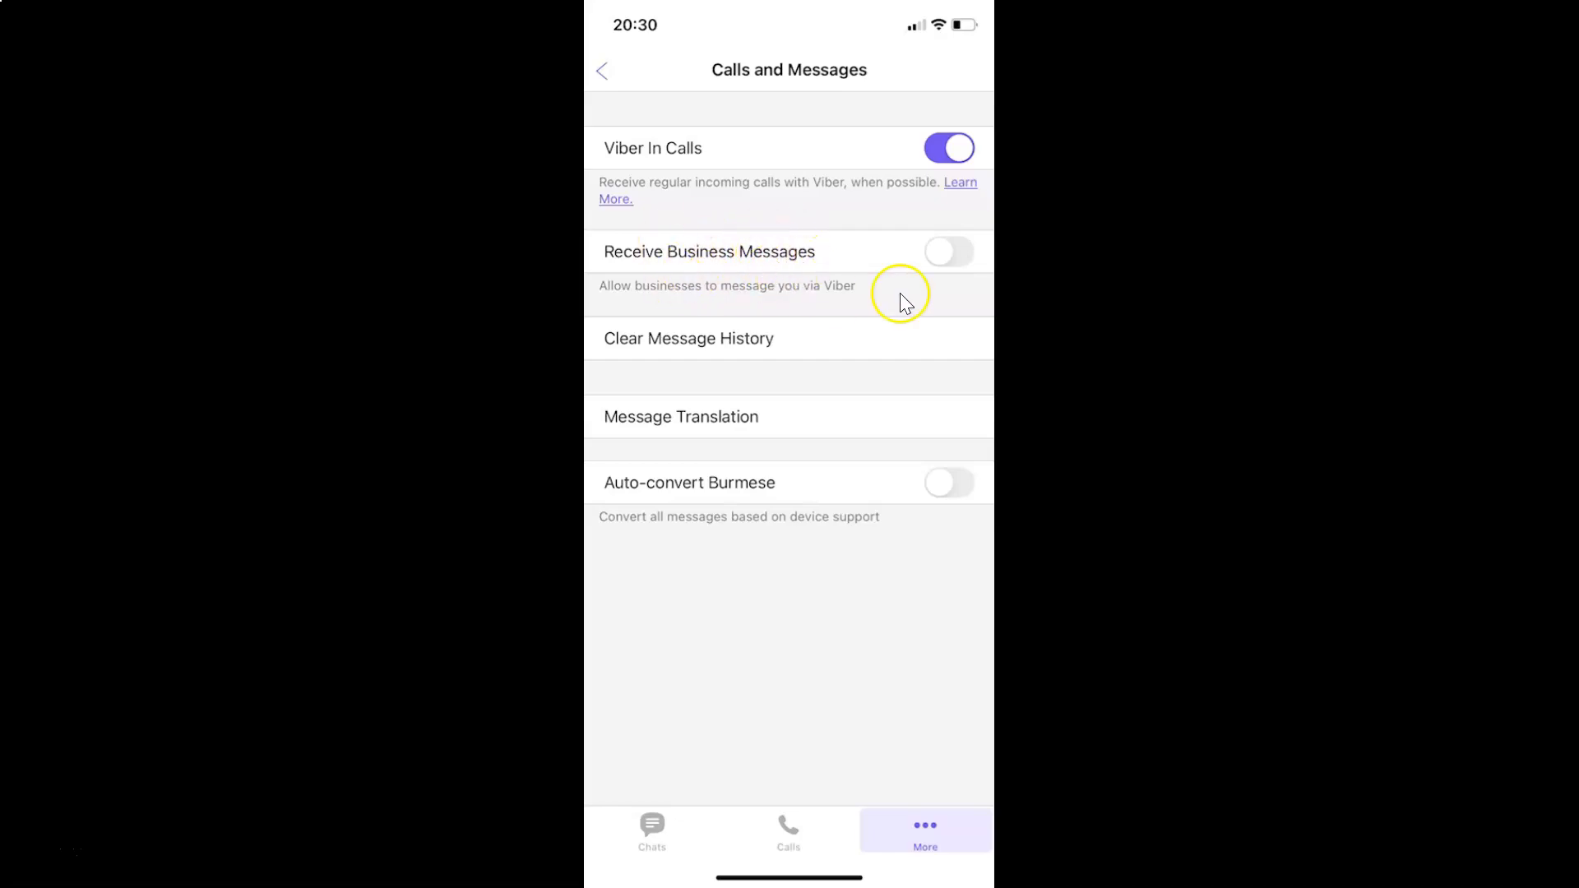
{"action": "mouse_move", "coordinate": [963, 266]}
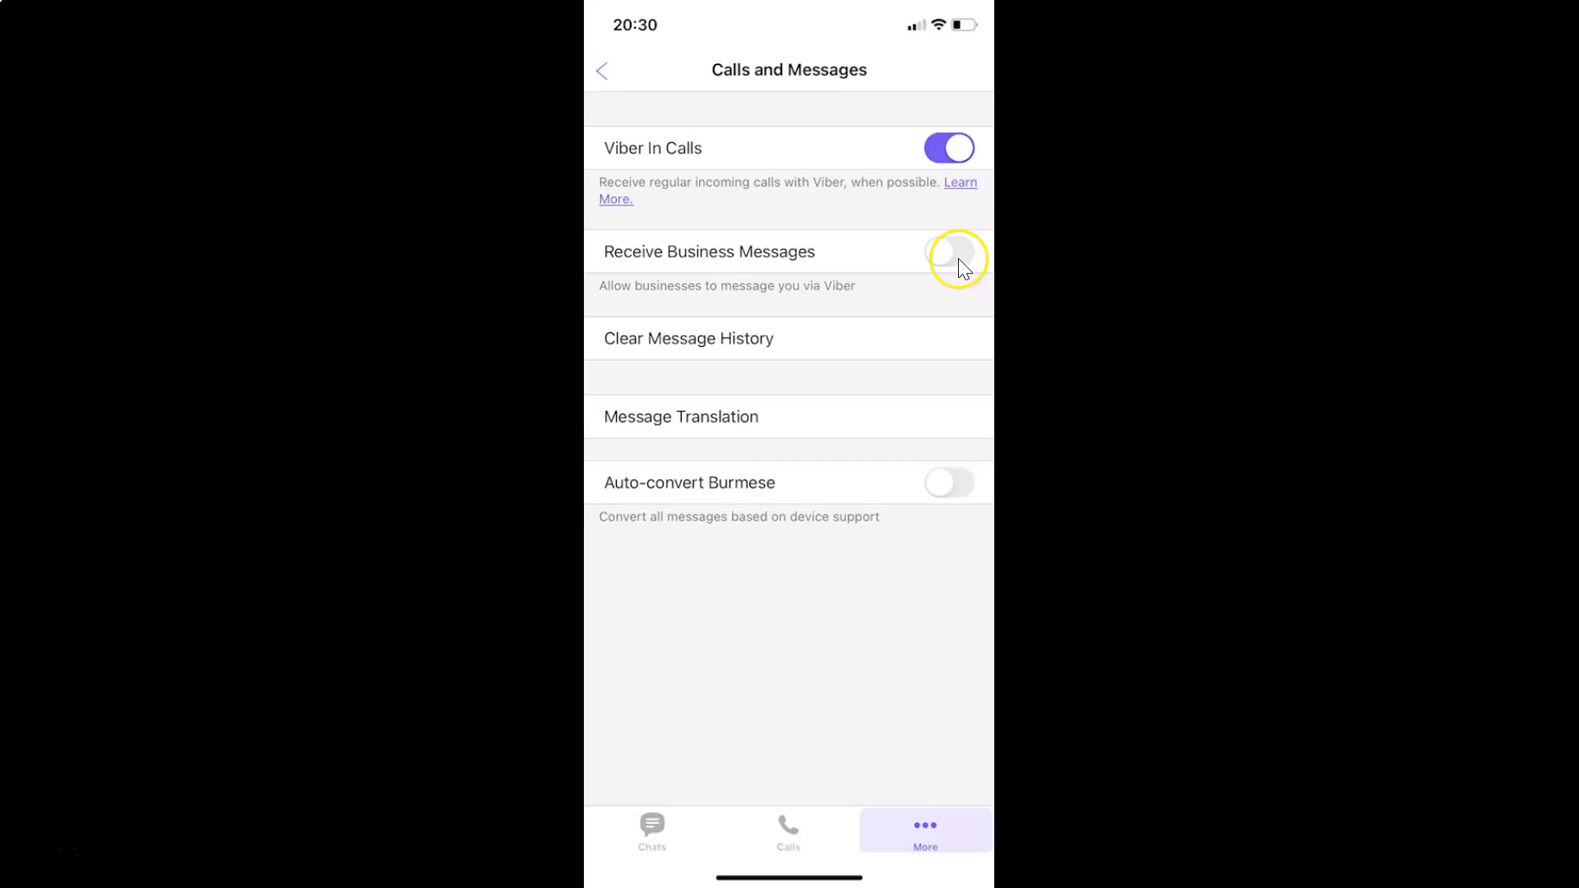
{"action": "mouse_move", "coordinate": [972, 236]}
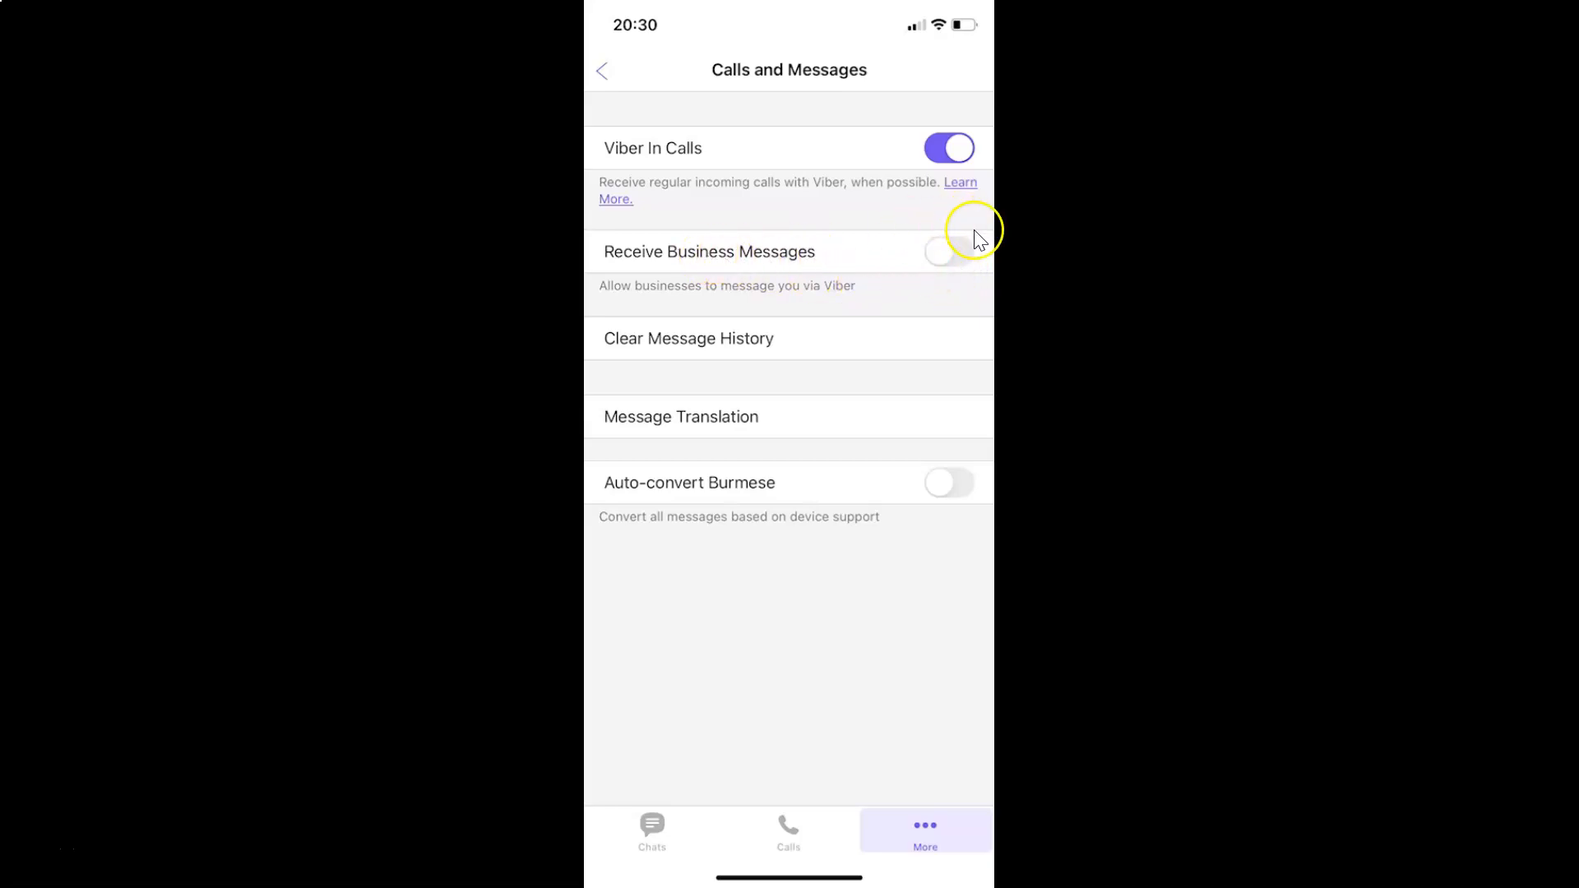
{"action": "mouse_move", "coordinate": [952, 252]}
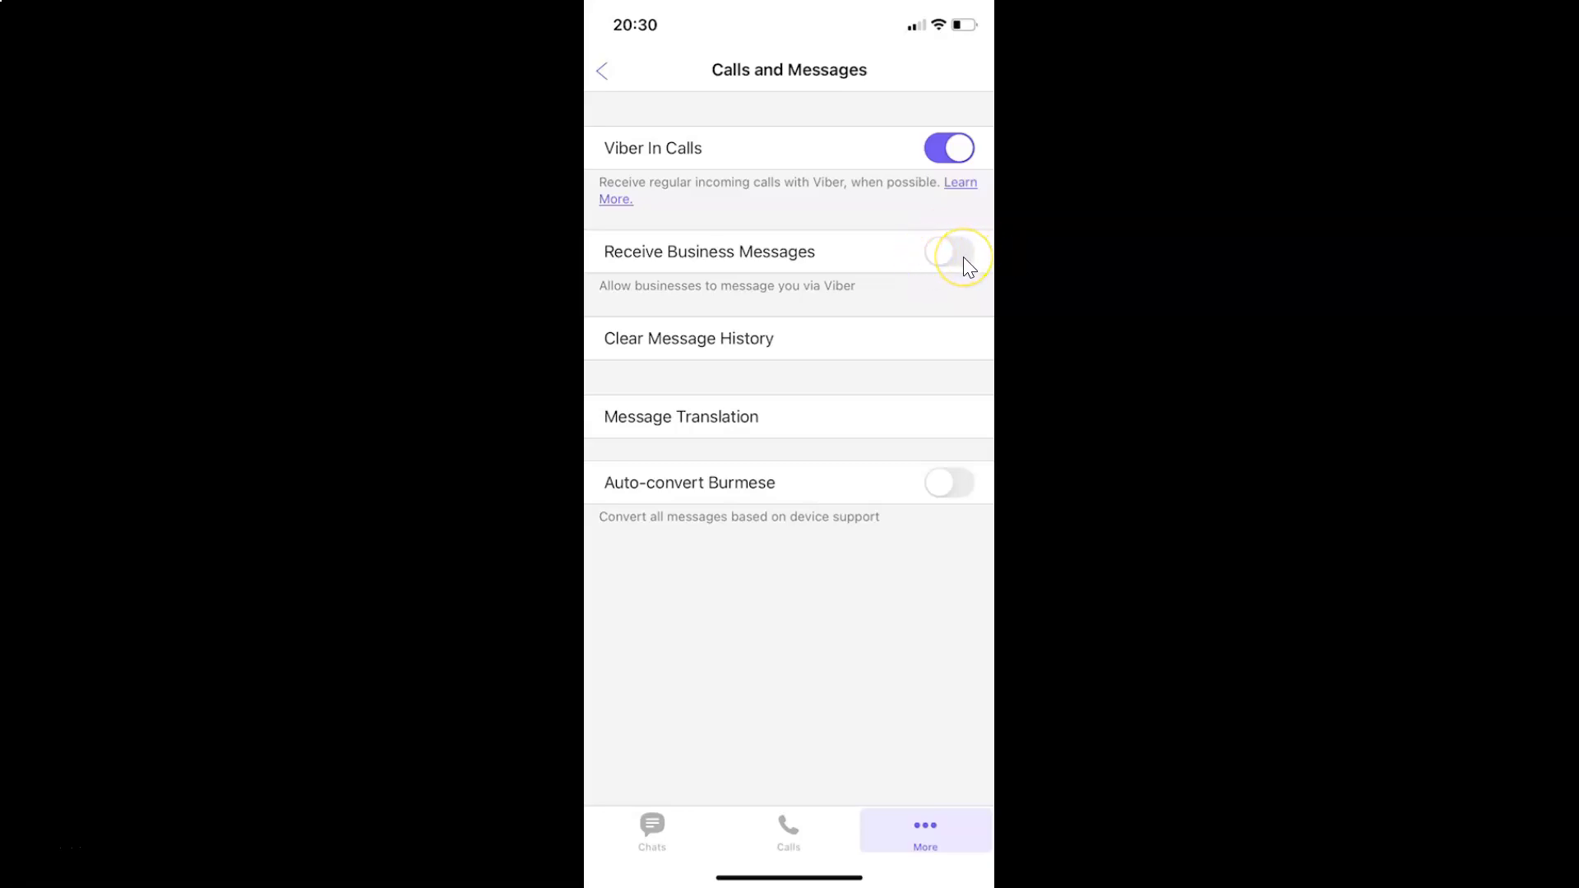
{"action": "left_click", "coordinate": [947, 251]}
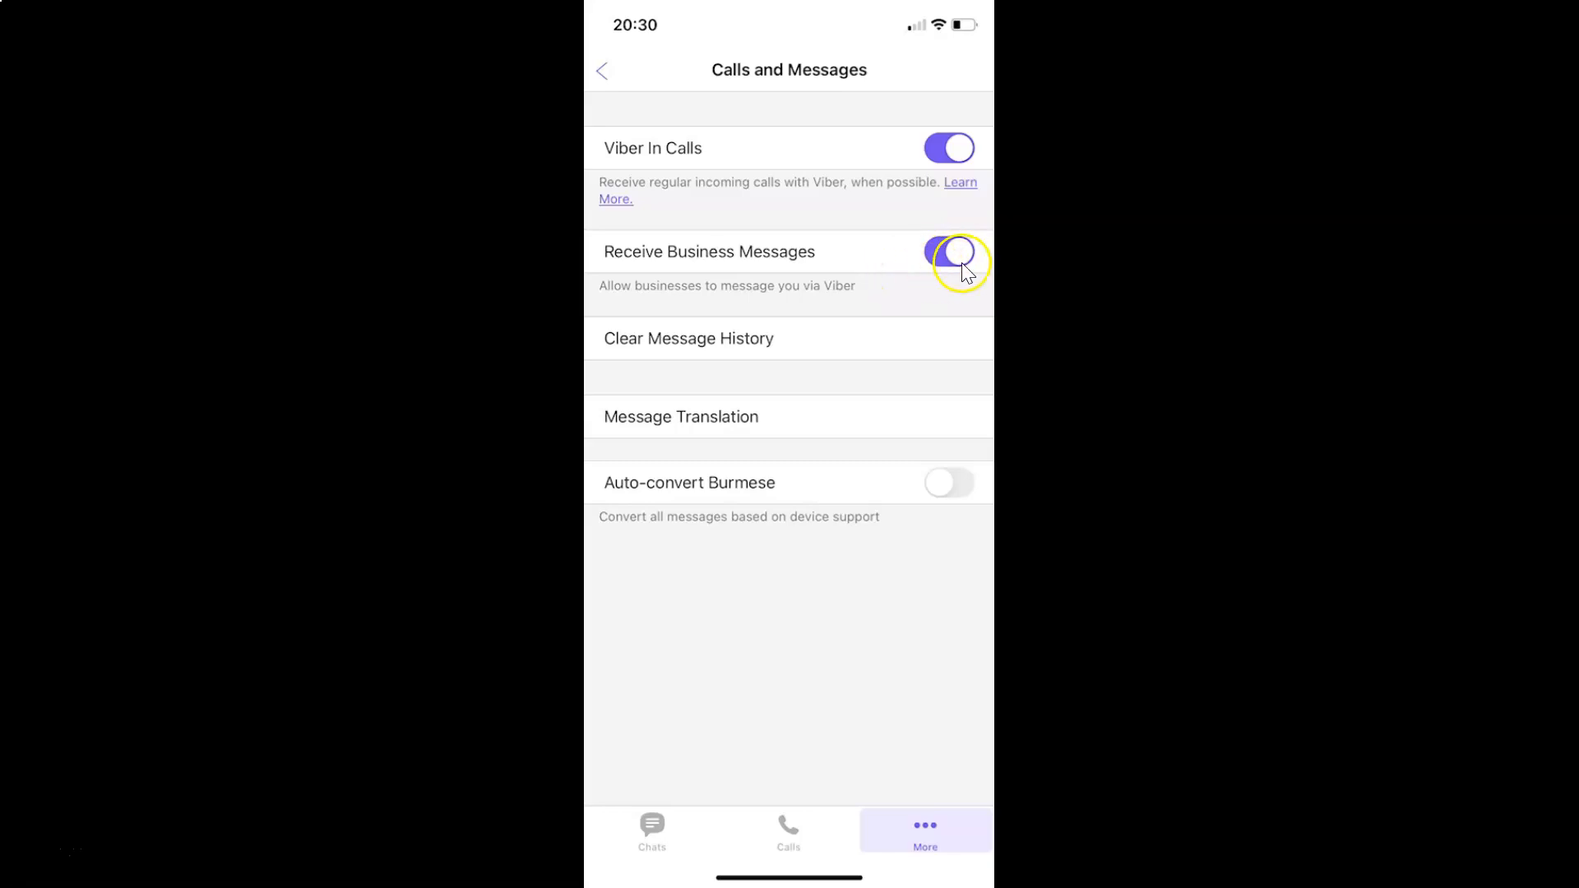
{"action": "left_click", "coordinate": [947, 251]}
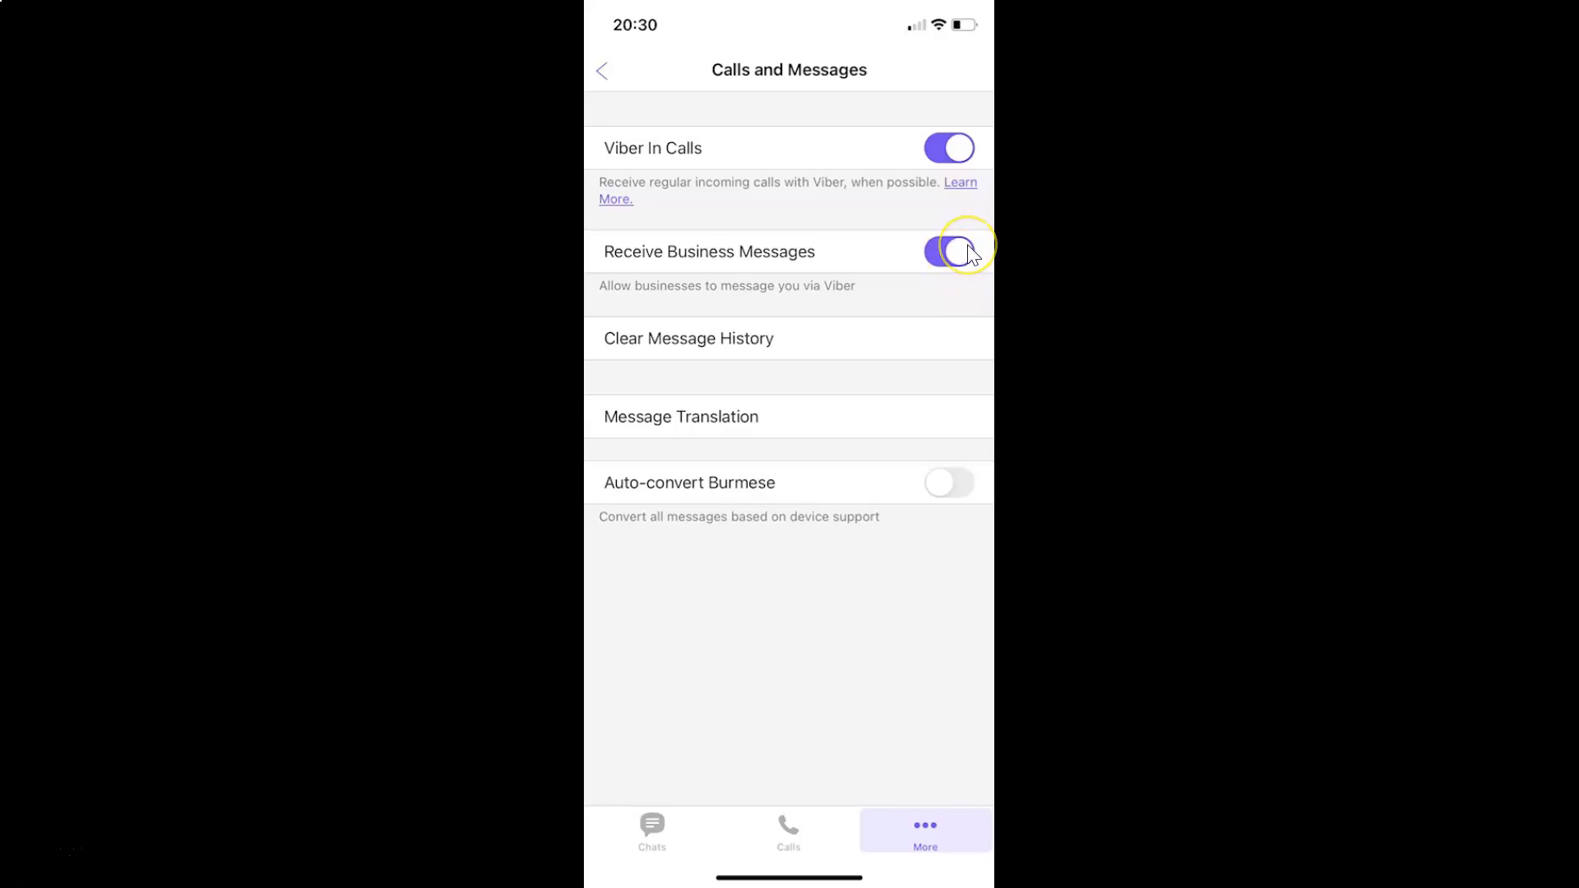
{"action": "left_click", "coordinate": [947, 250]}
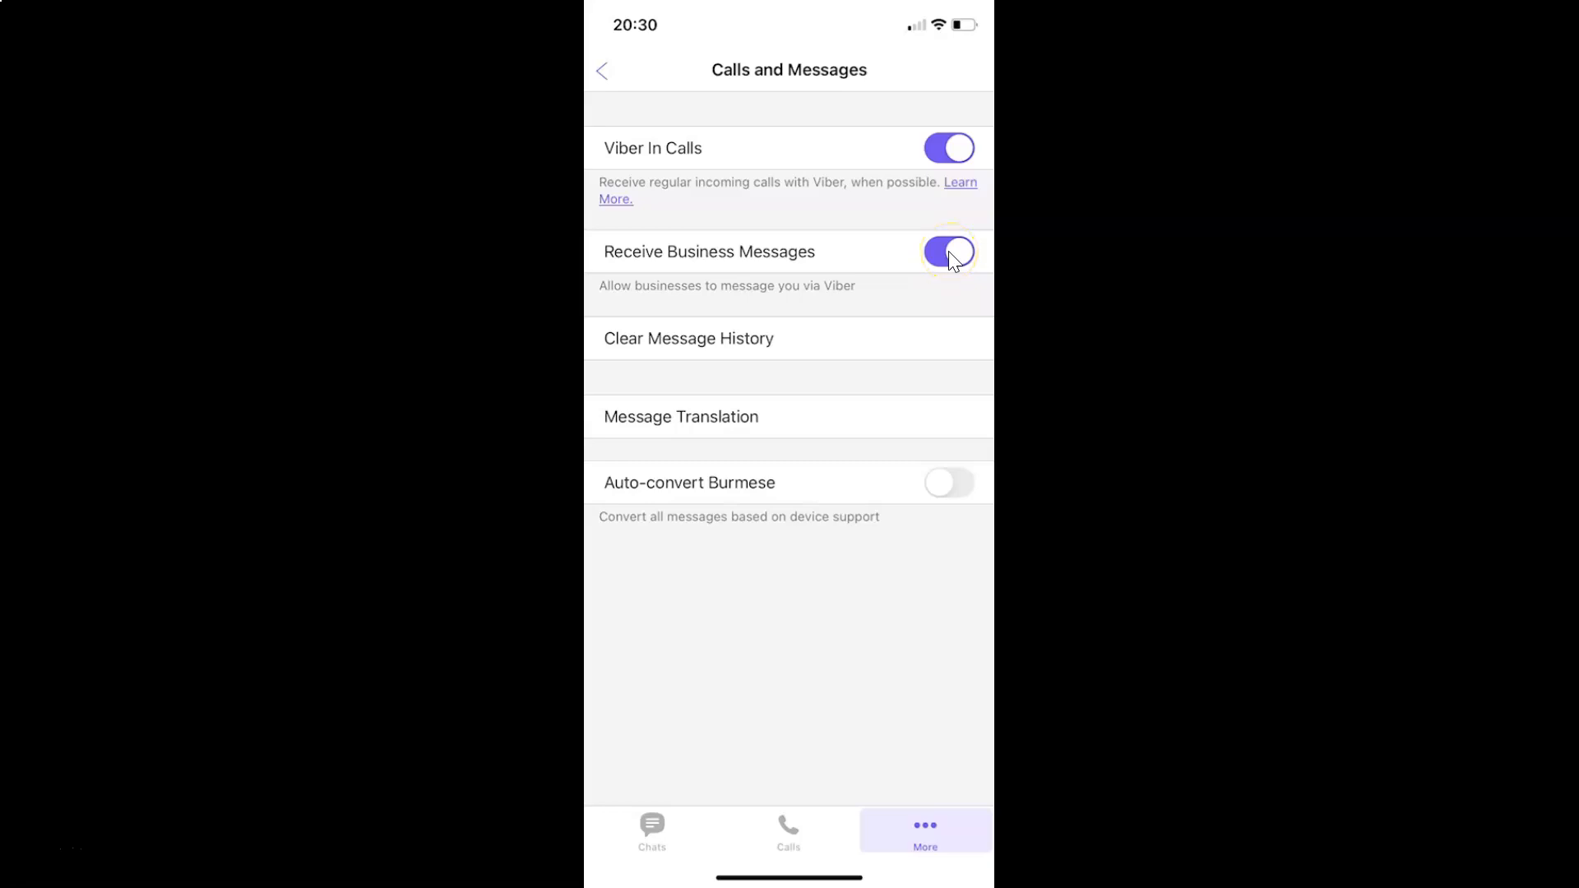
{"action": "left_click", "coordinate": [947, 252]}
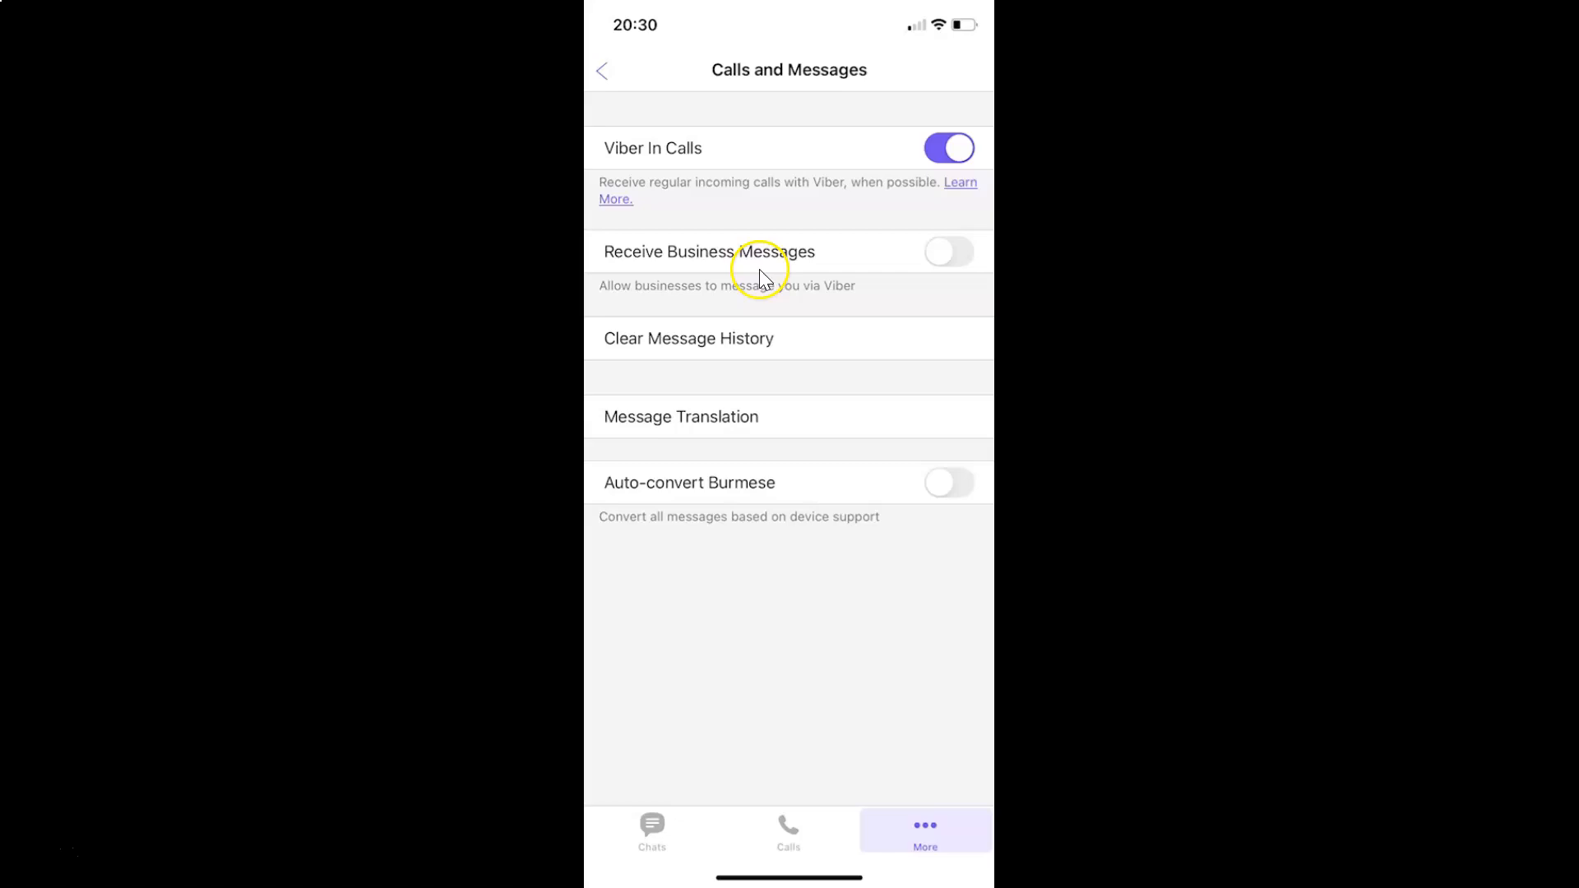
{"action": "mouse_move", "coordinate": [719, 242]}
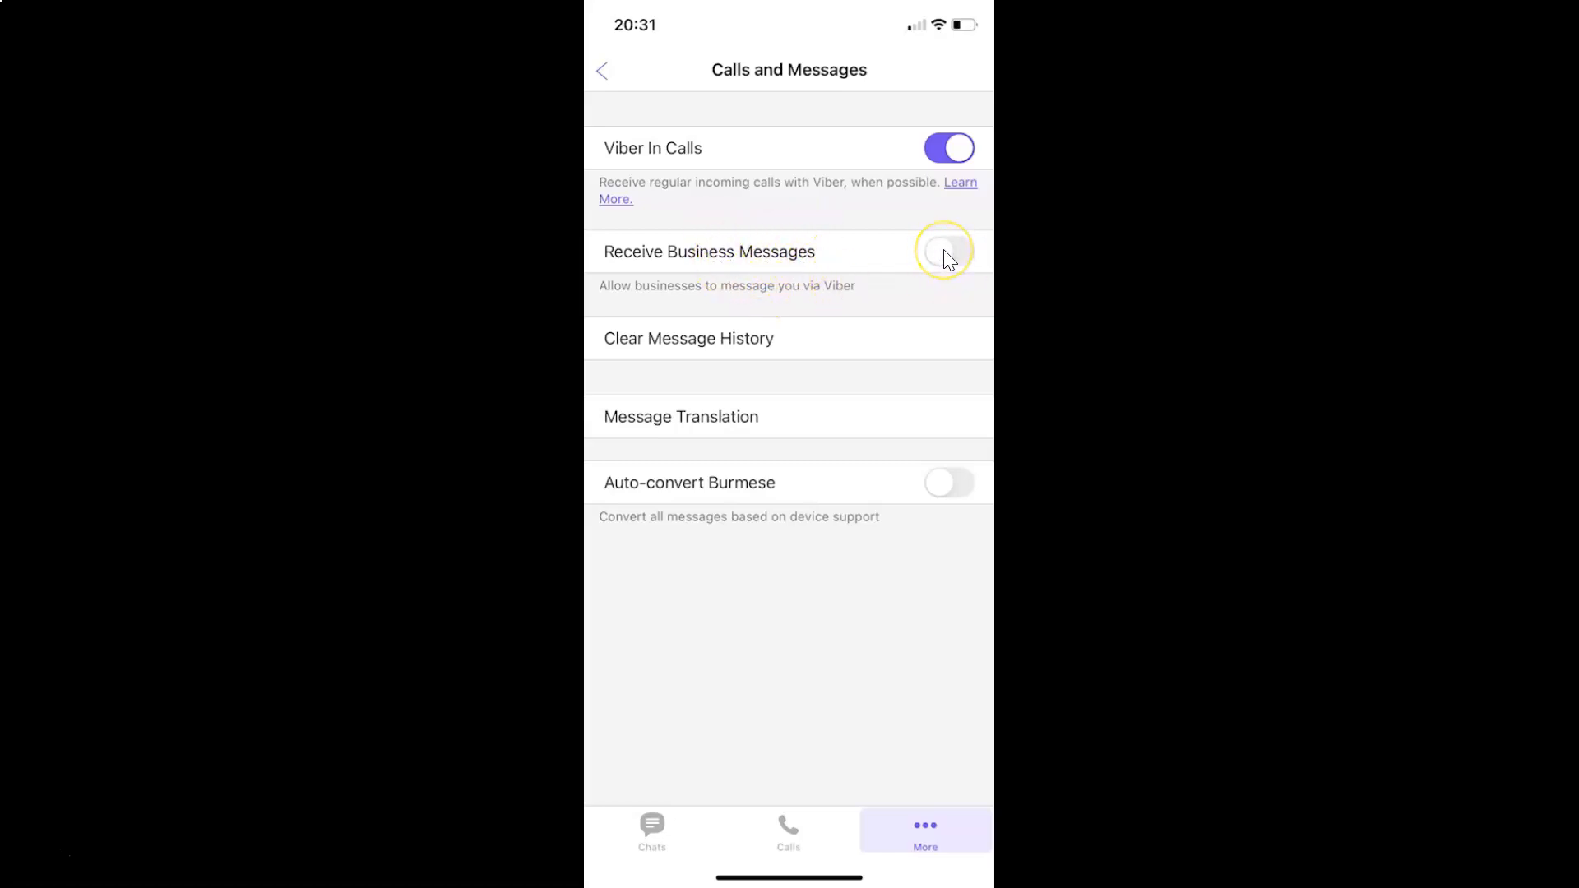
Switch Receive Business Messages on, then go back to the Chats list.
{"action": "left_click", "coordinate": [948, 251]}
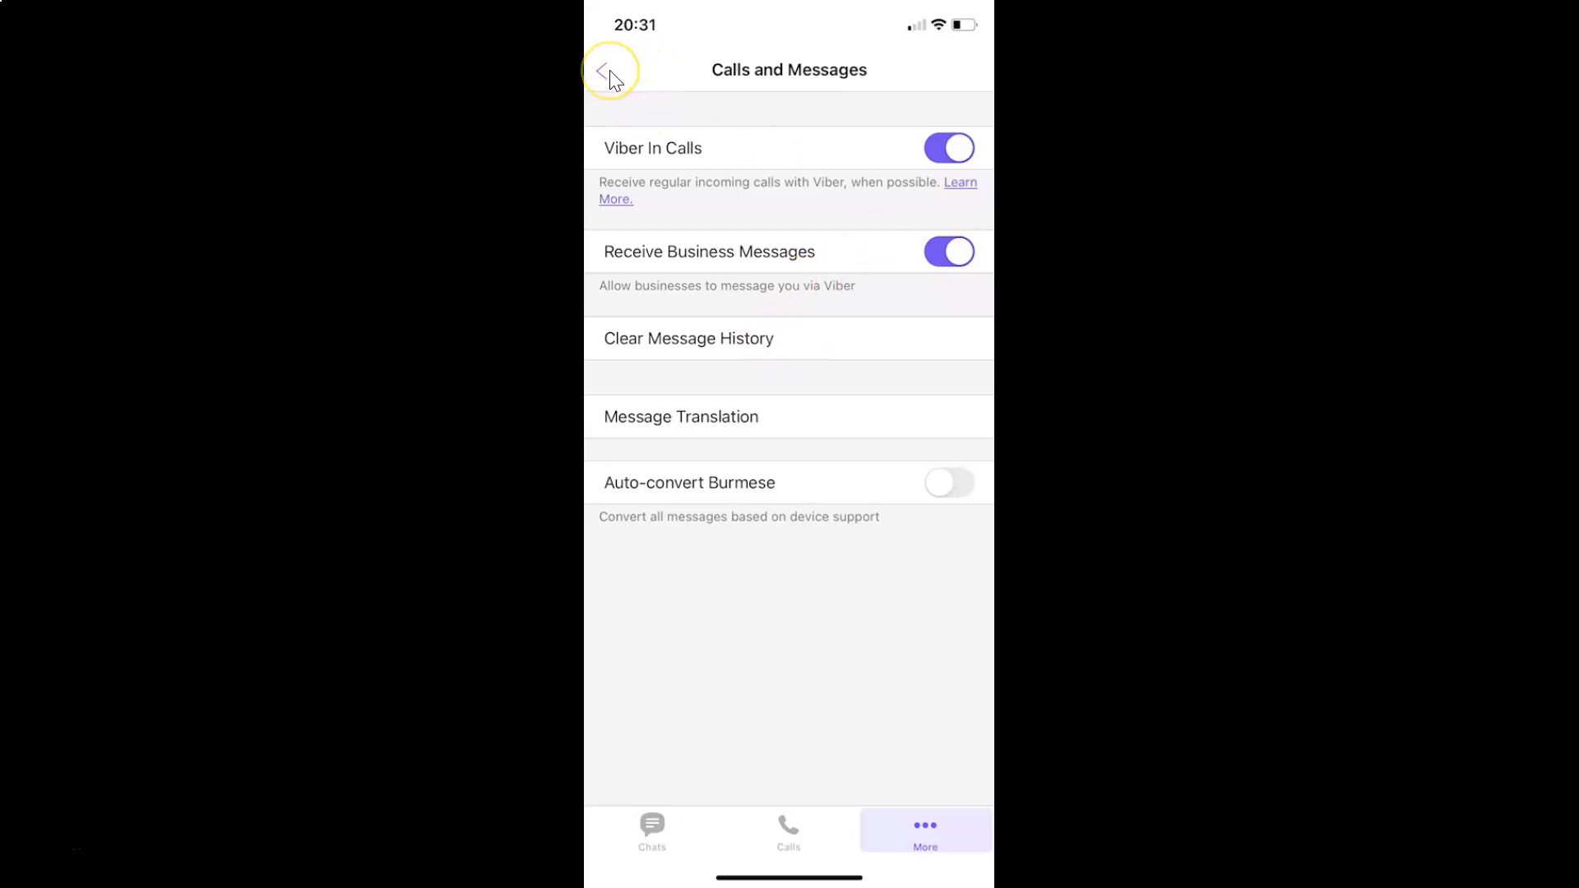
{"action": "left_click", "coordinate": [609, 69]}
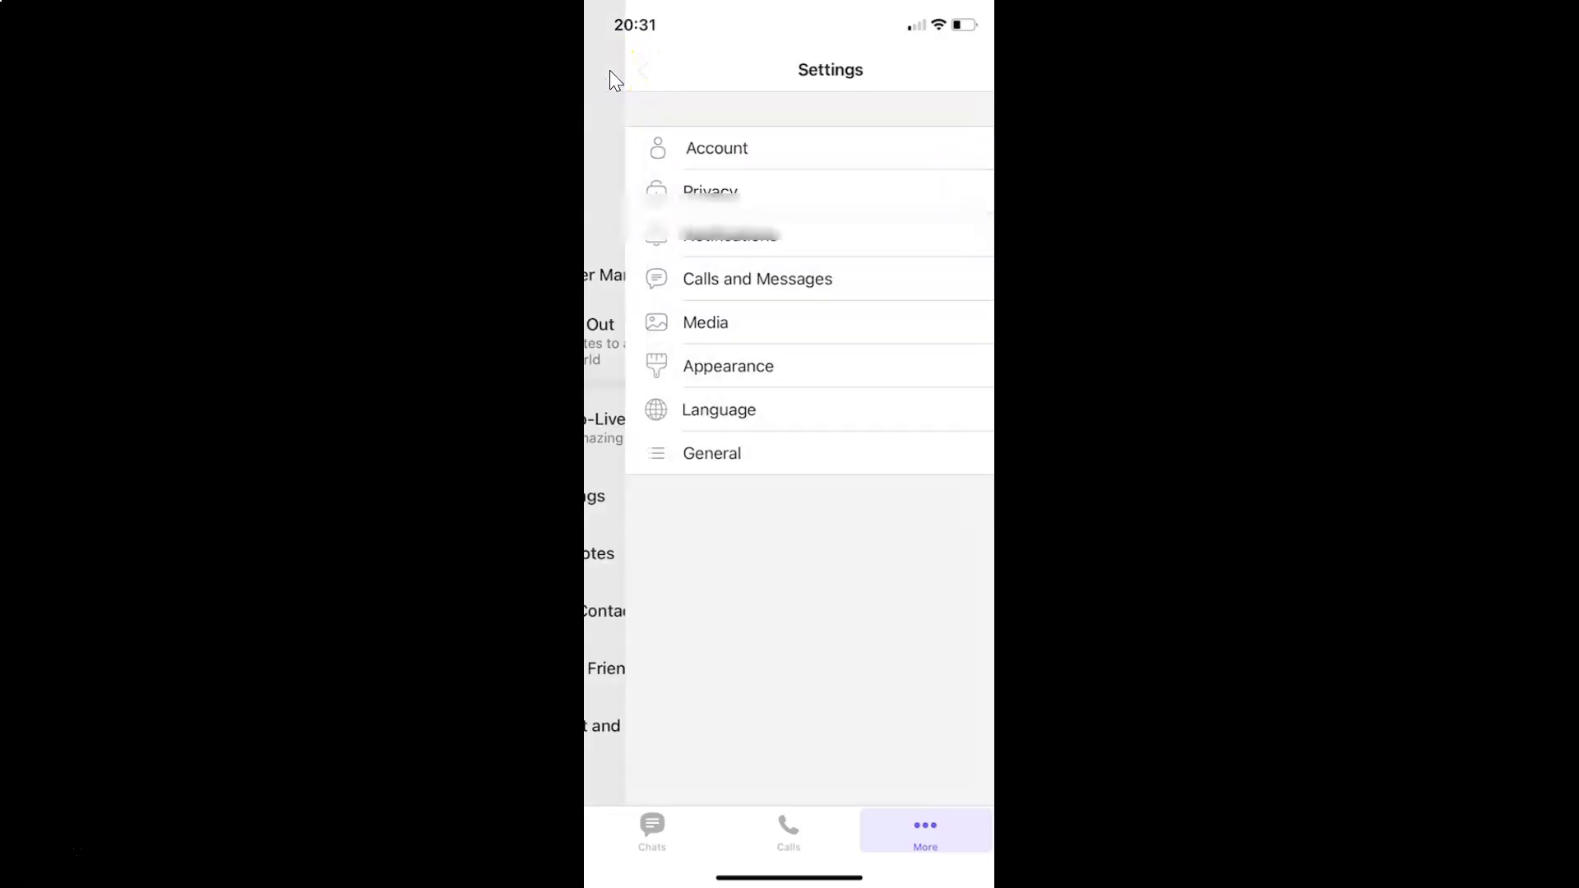
{"action": "left_click", "coordinate": [651, 829]}
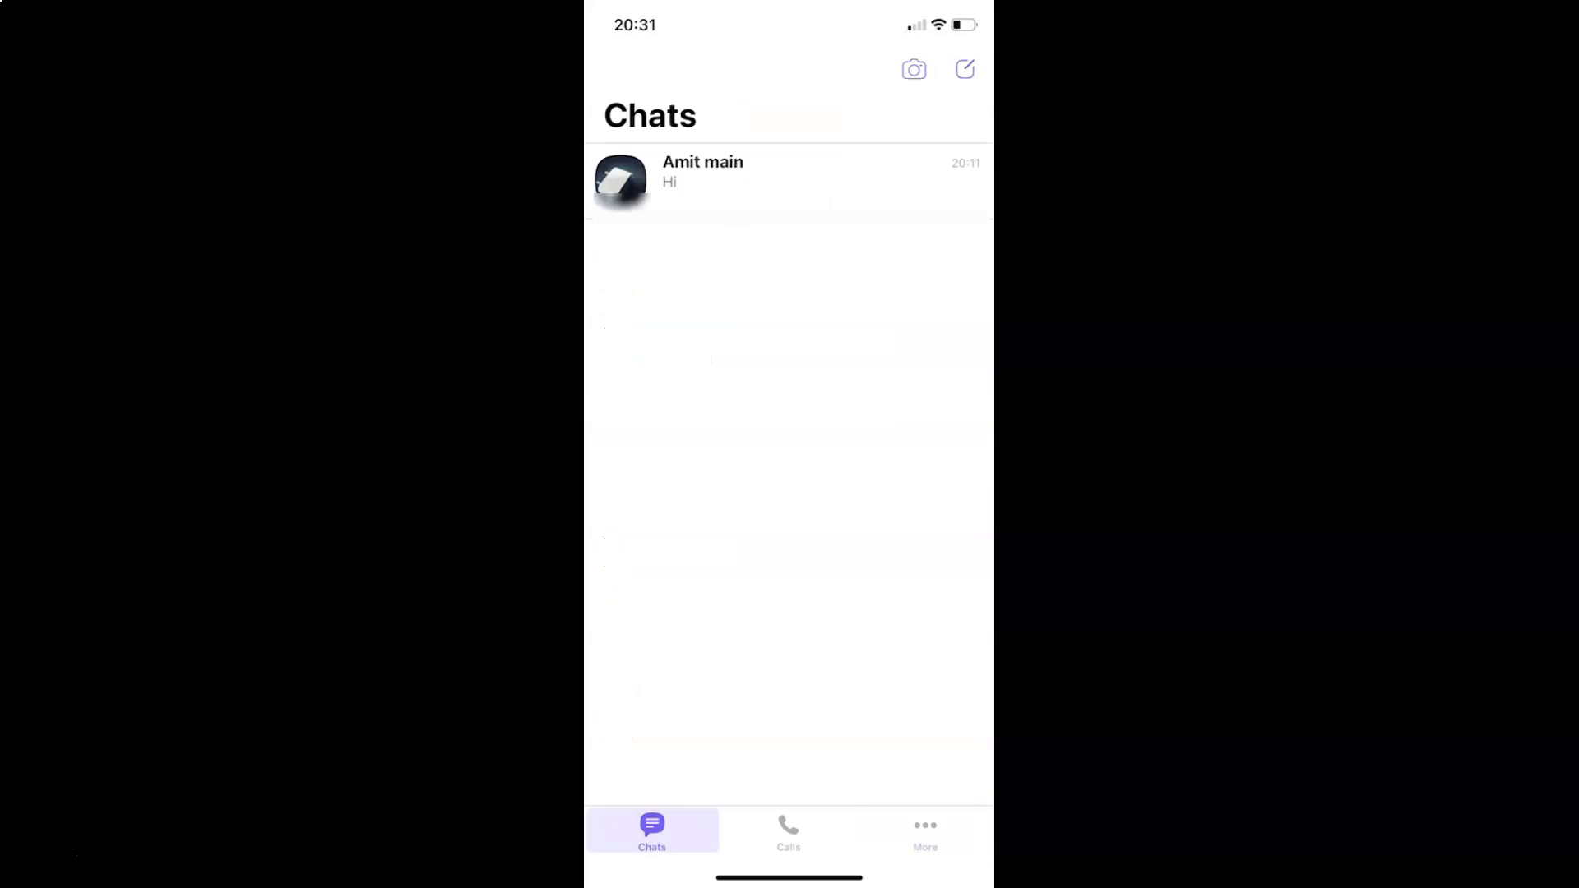